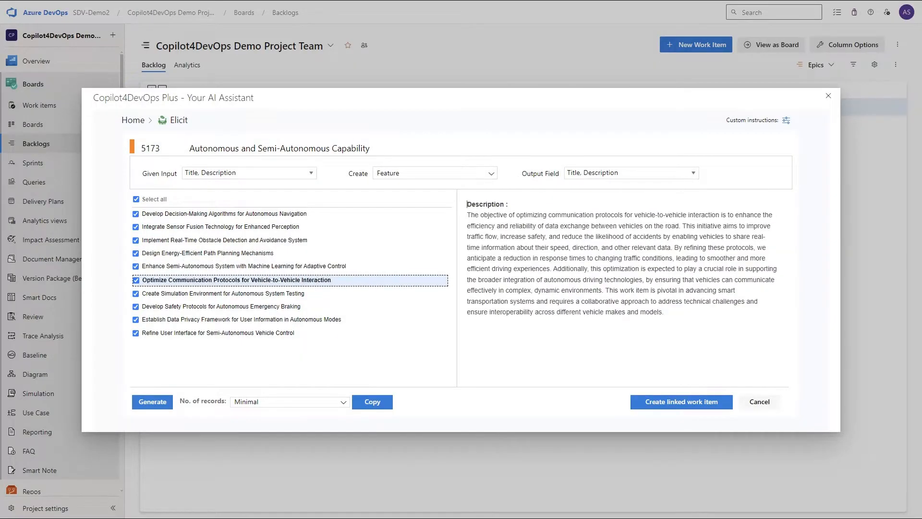
Step: Preview the generated user interface feature and keep the record count at Minimal
click(215, 332)
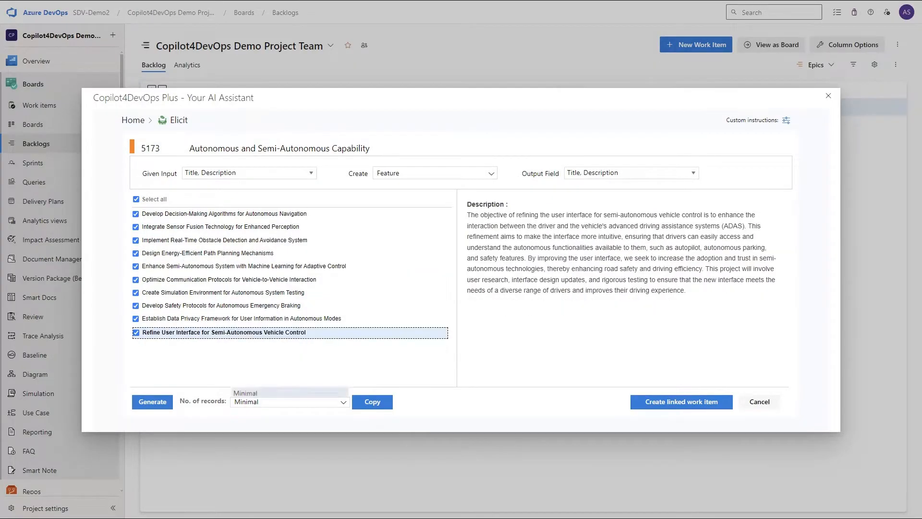
click(289, 401)
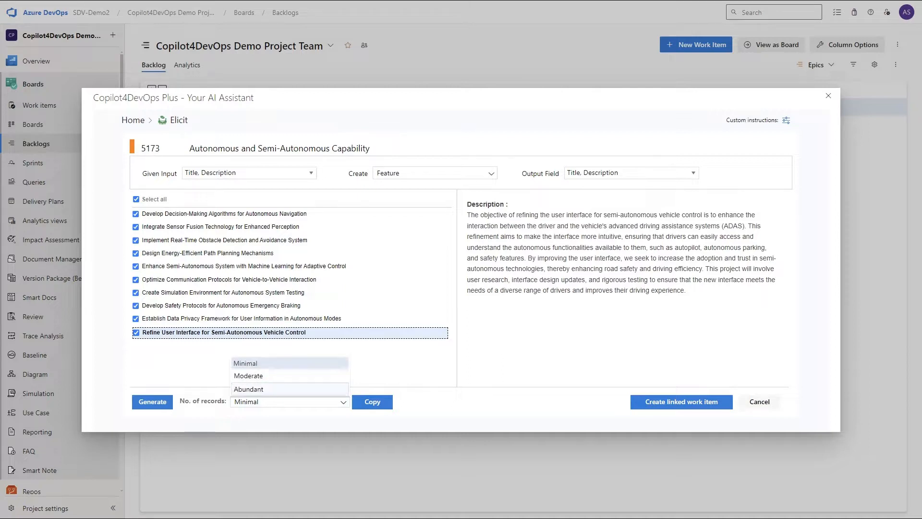
click(246, 363)
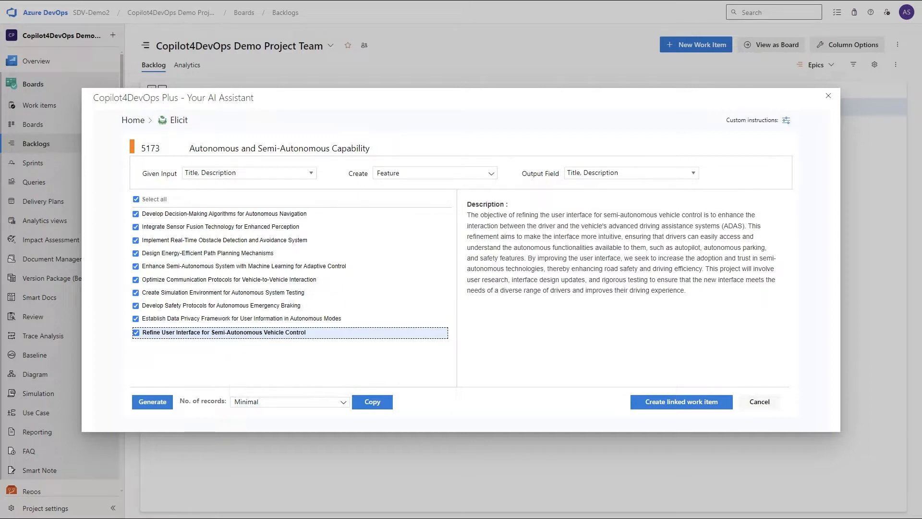
Step: Bring up the AI assistant's custom instructions panel
click(787, 120)
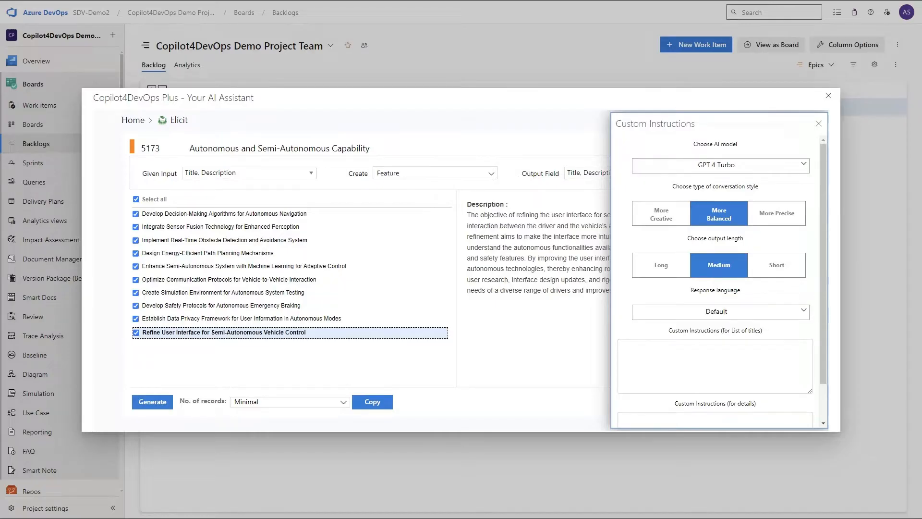
click(719, 312)
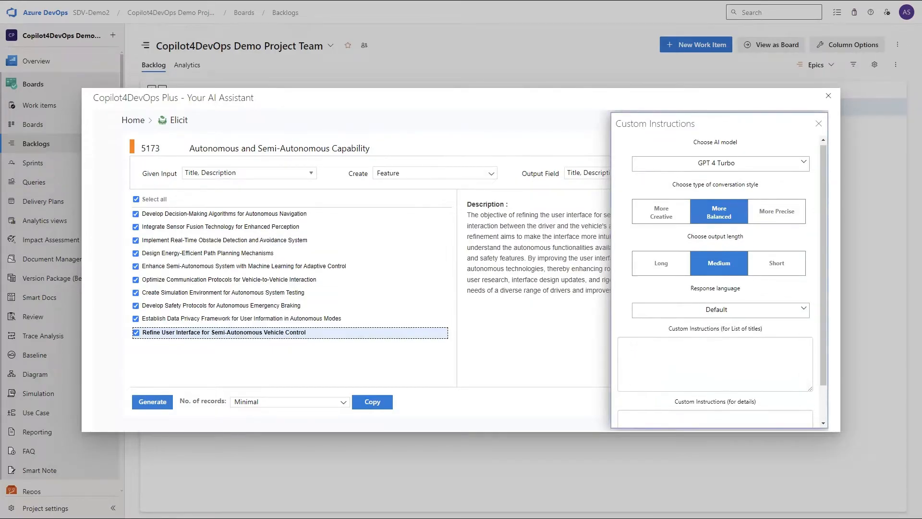
scroll(down, 3)
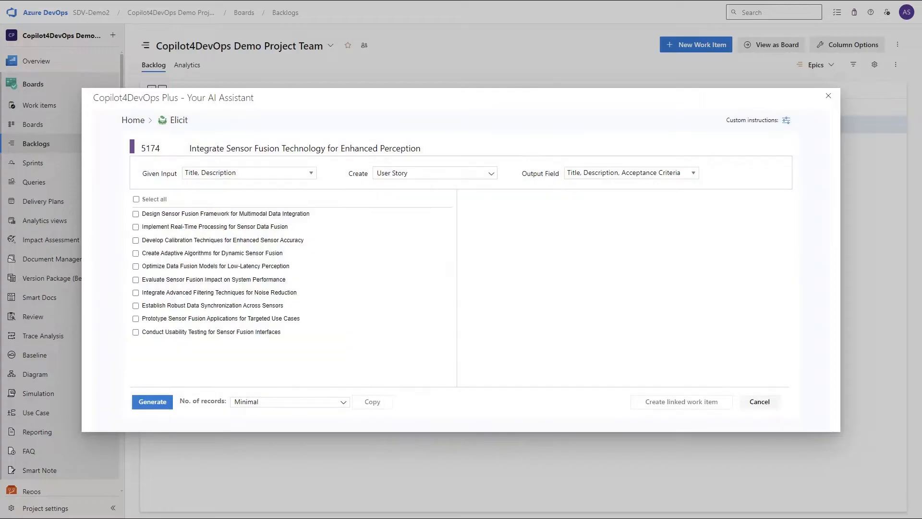
Step: Enter the custom instruction 'Use the format As a user I can so that'
click(787, 120)
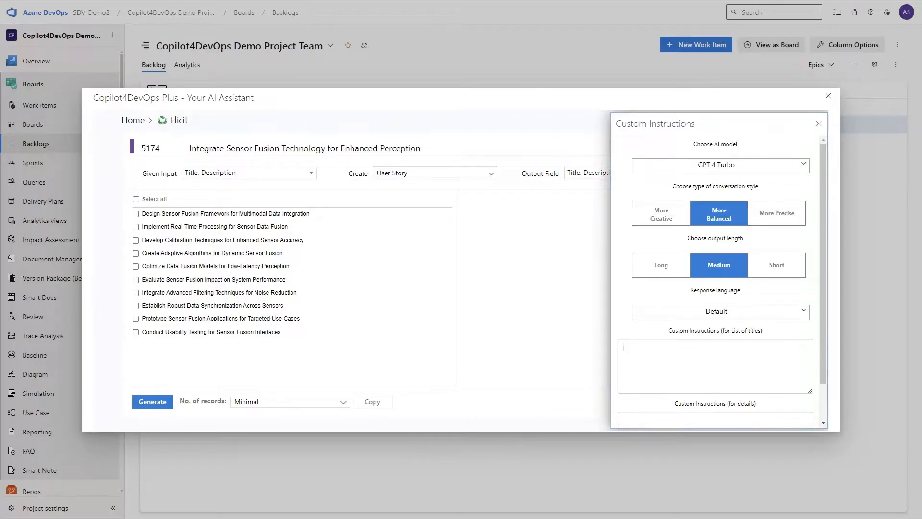
text(Us)
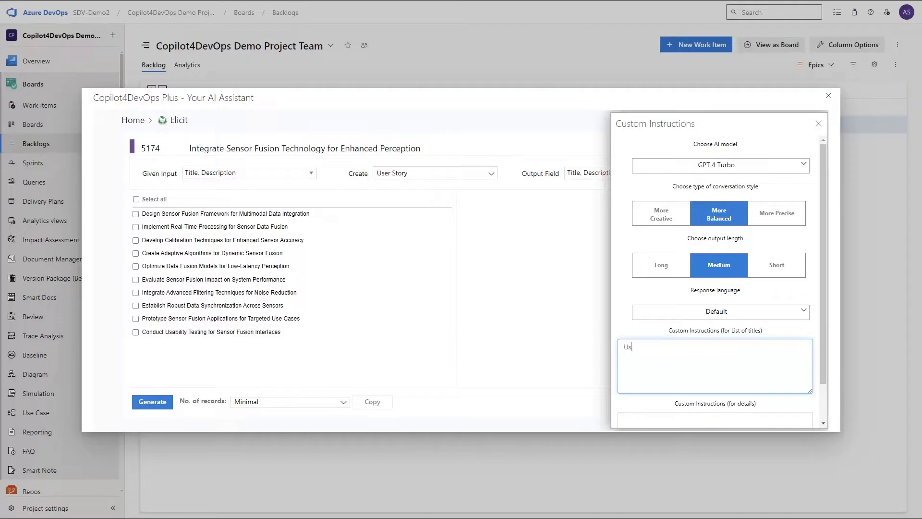
text(Use the format As a user I can so tah)
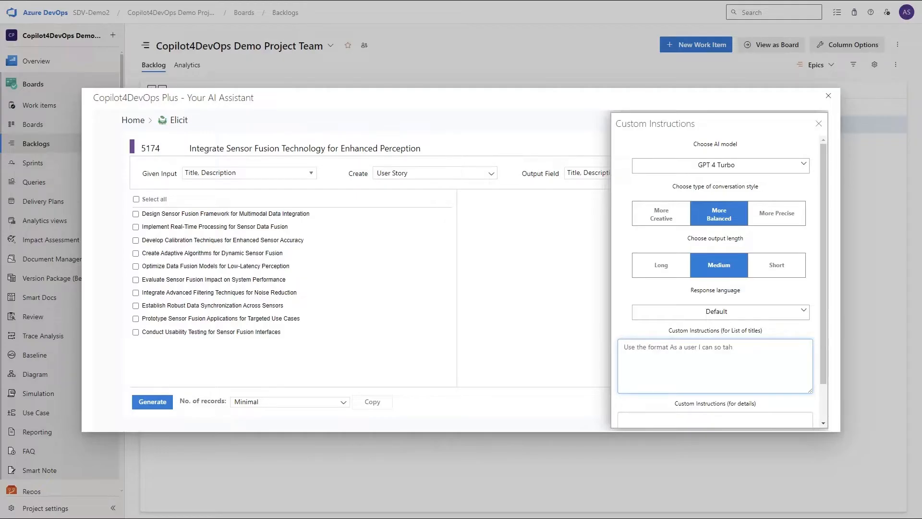
text(that)
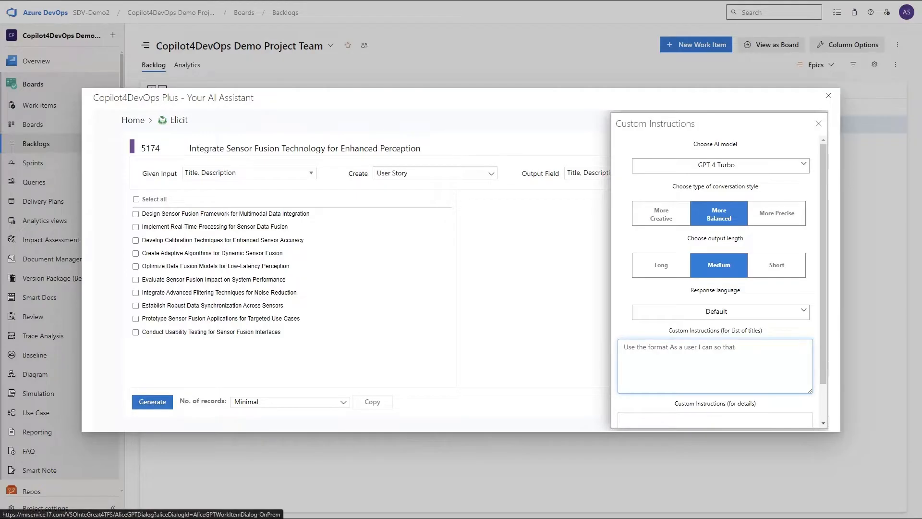
click(152, 401)
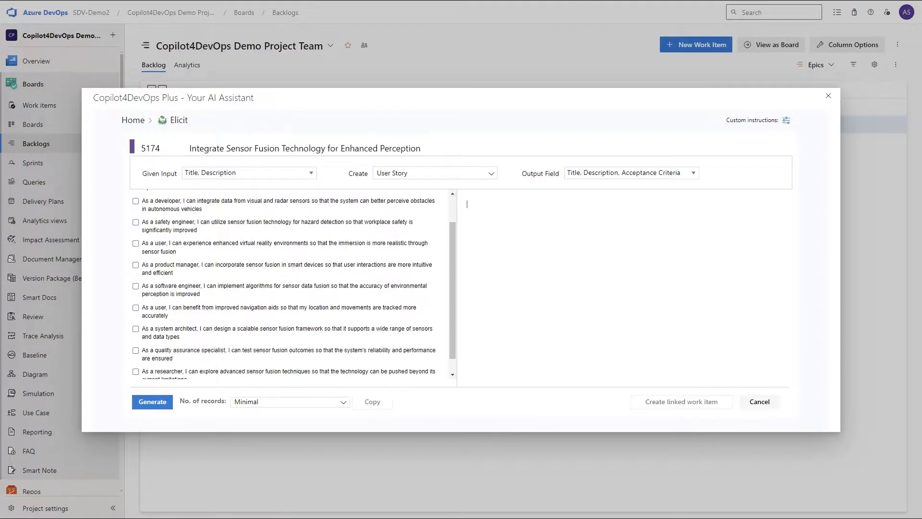
Step: Select all ten generated user stories, preview two, and create them as linked work items
click(152, 401)
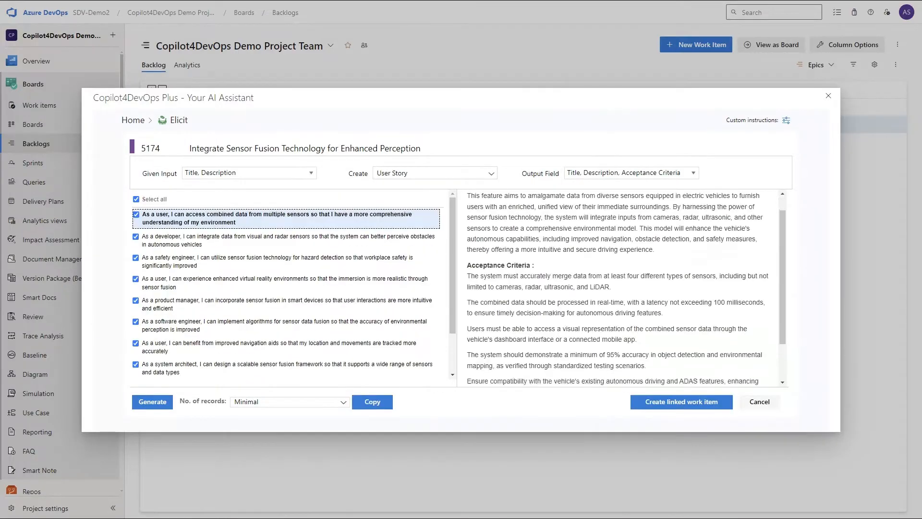
click(285, 262)
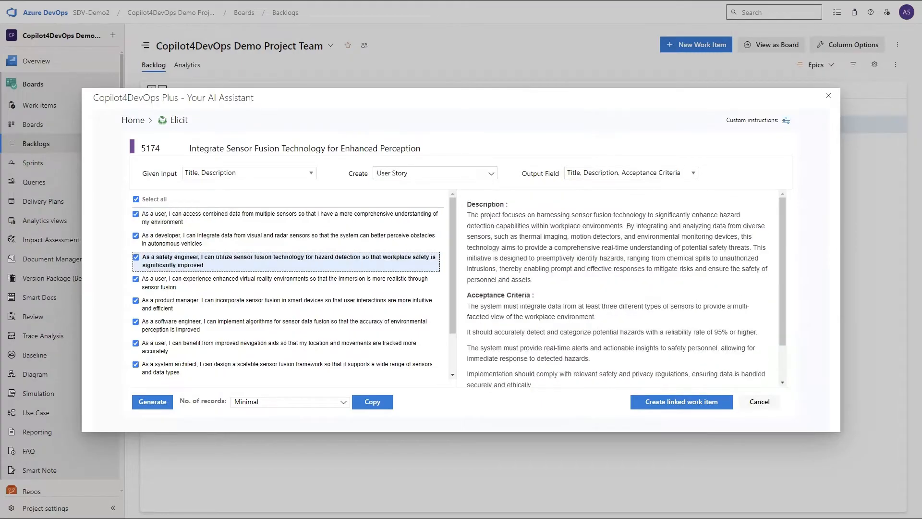
click(286, 283)
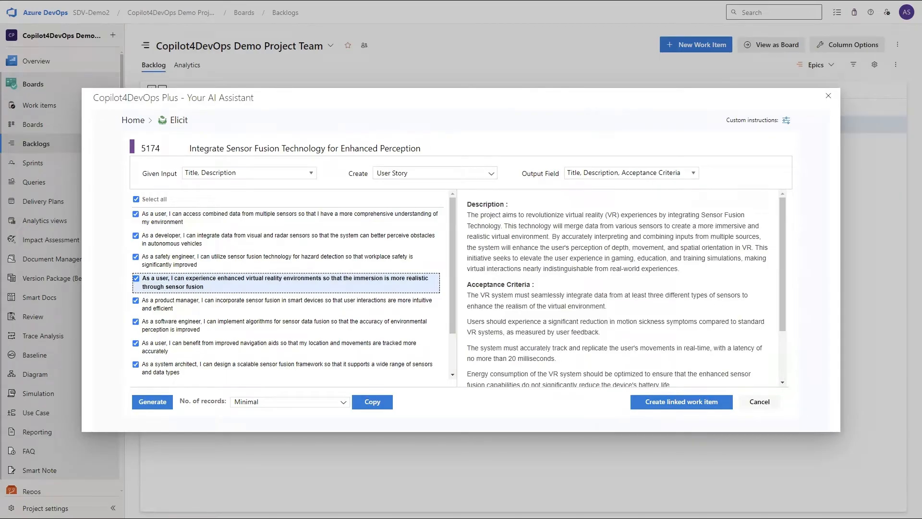
click(681, 401)
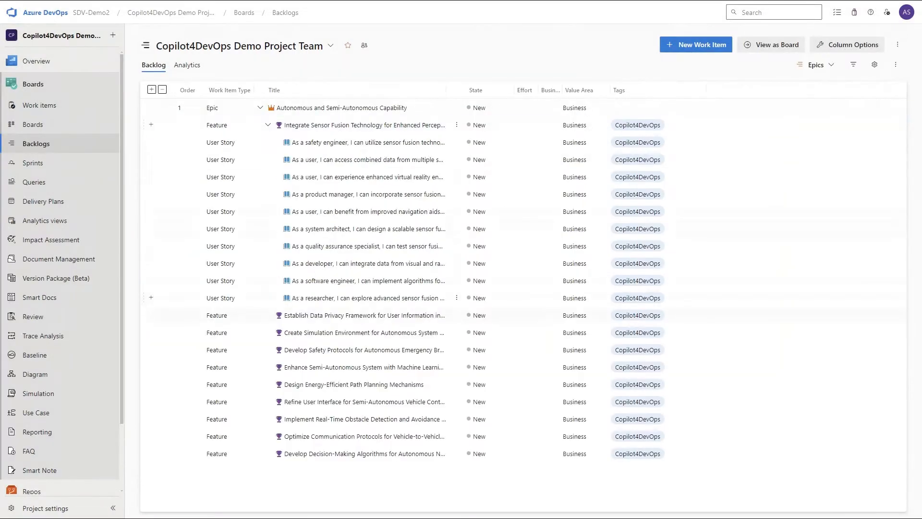
Step: Generate test cases for the navigation aids story and create them as Tested By links
right_click(365, 212)
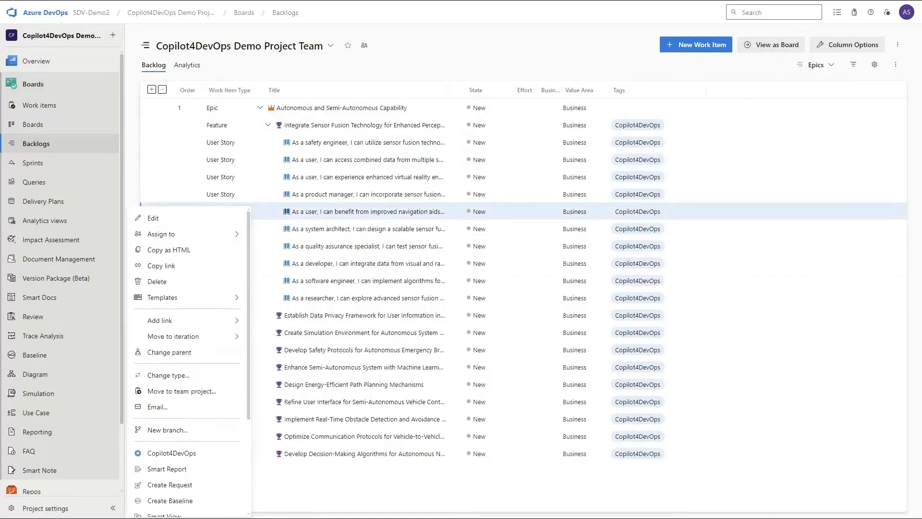
click(172, 453)
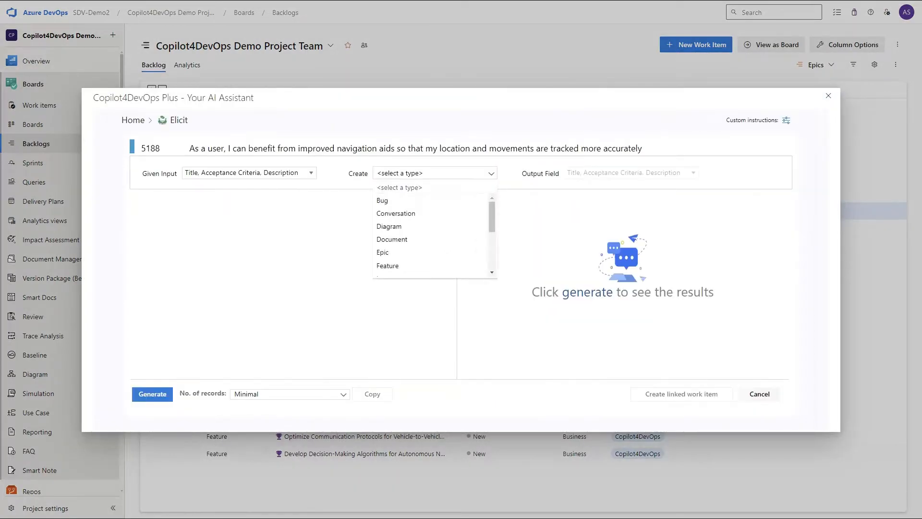
scroll(down, 3)
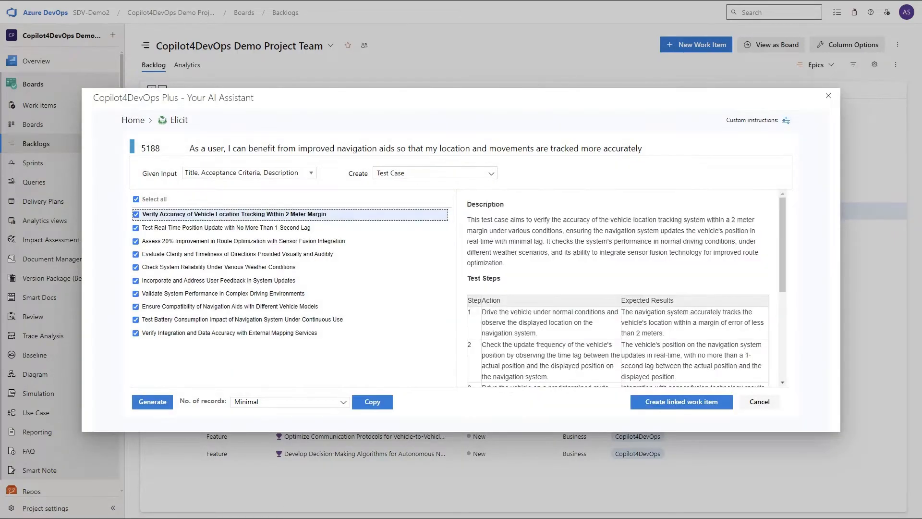
scroll(down, 3)
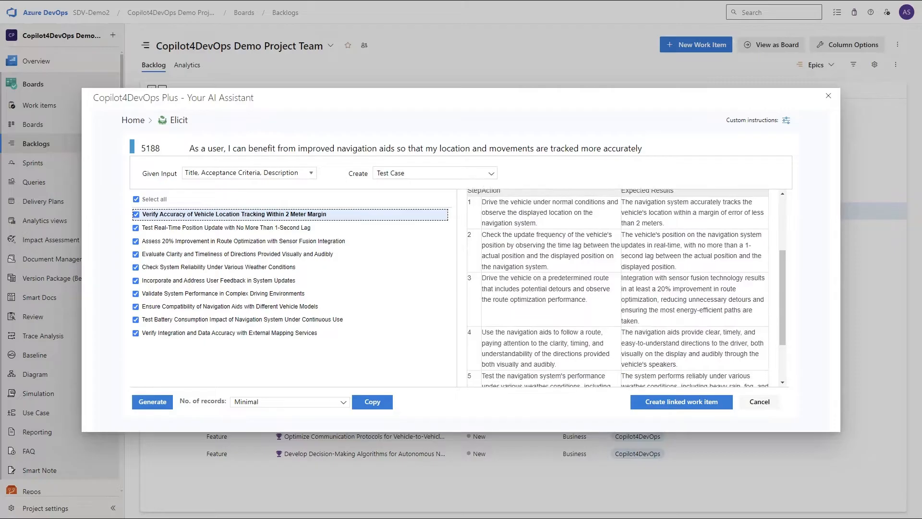
click(229, 227)
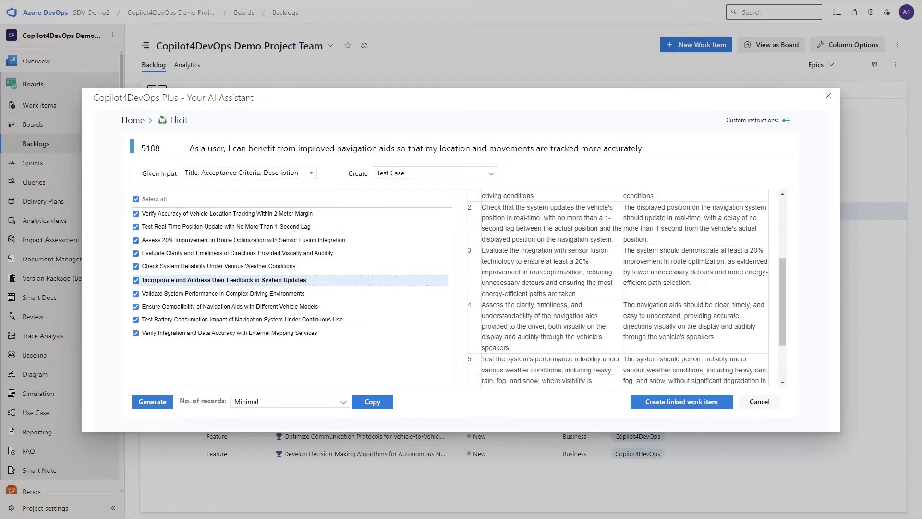
click(681, 401)
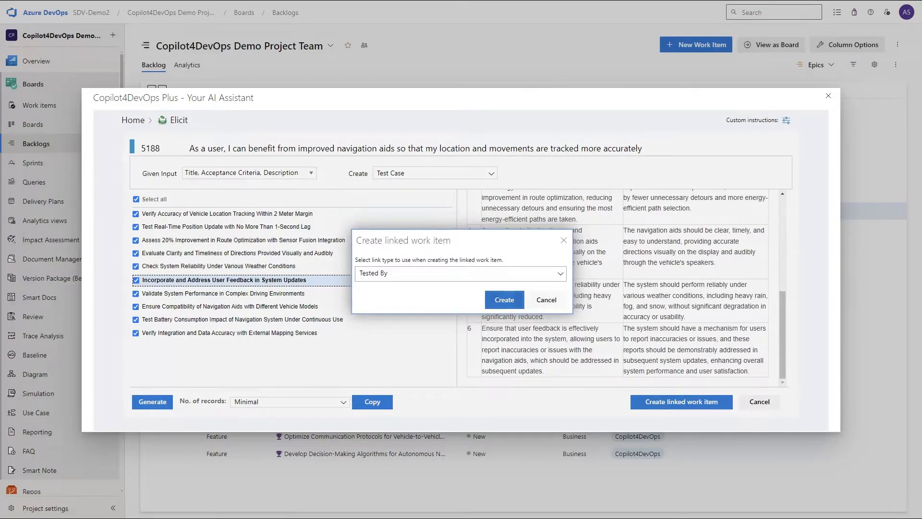
click(545, 299)
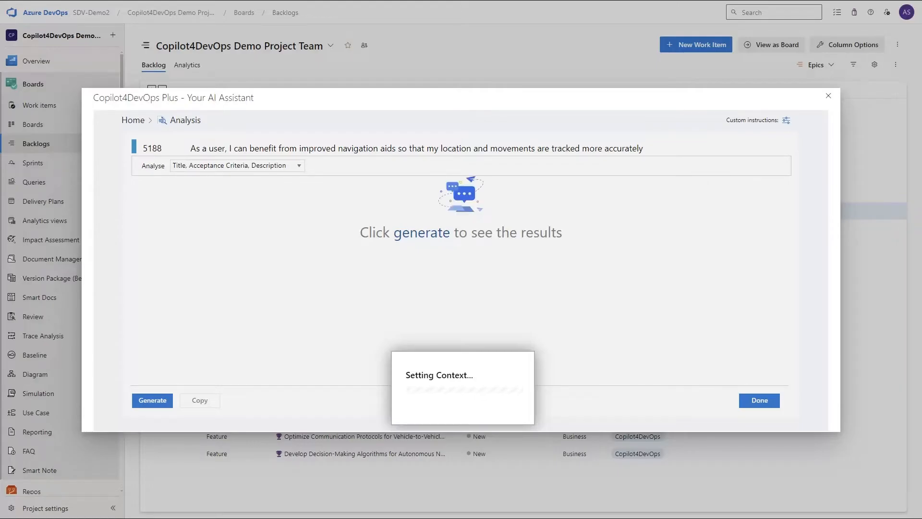
Step: Try Analysis and Gherkin conversion on story 5188, then return to the feature list
click(151, 400)
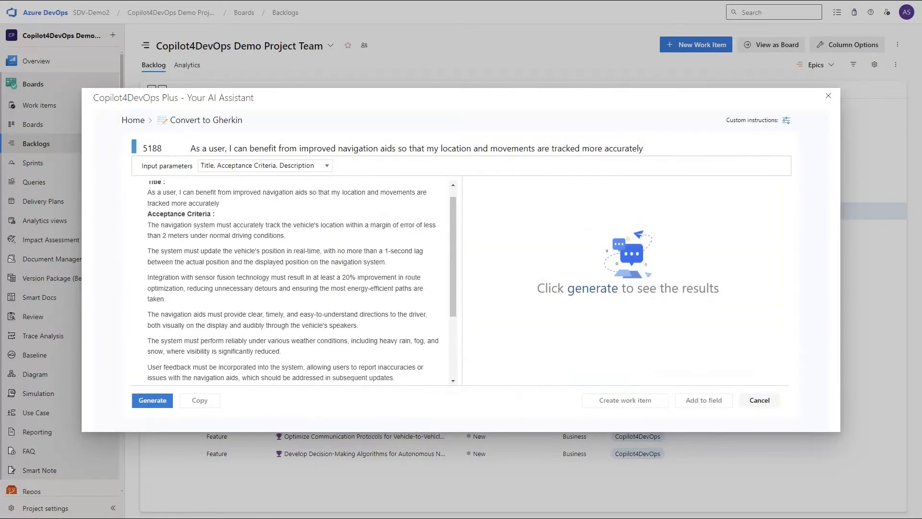
click(152, 400)
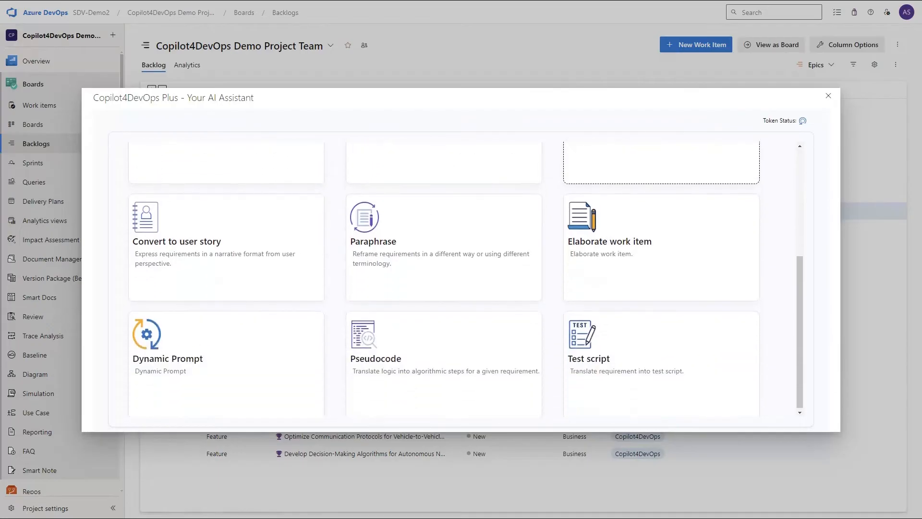
Step: Set the Pseudocode feature's programming language to JavaScript for story 5188
click(375, 338)
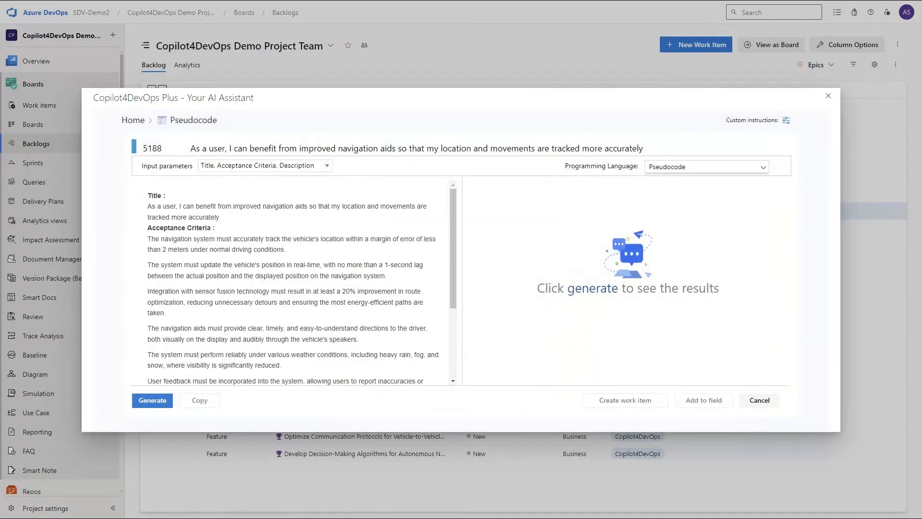
click(705, 166)
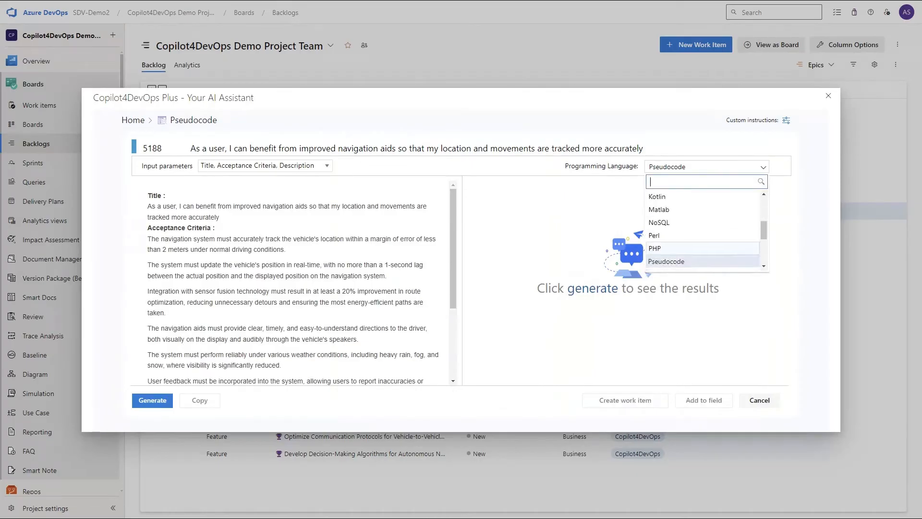
scroll(down, 3)
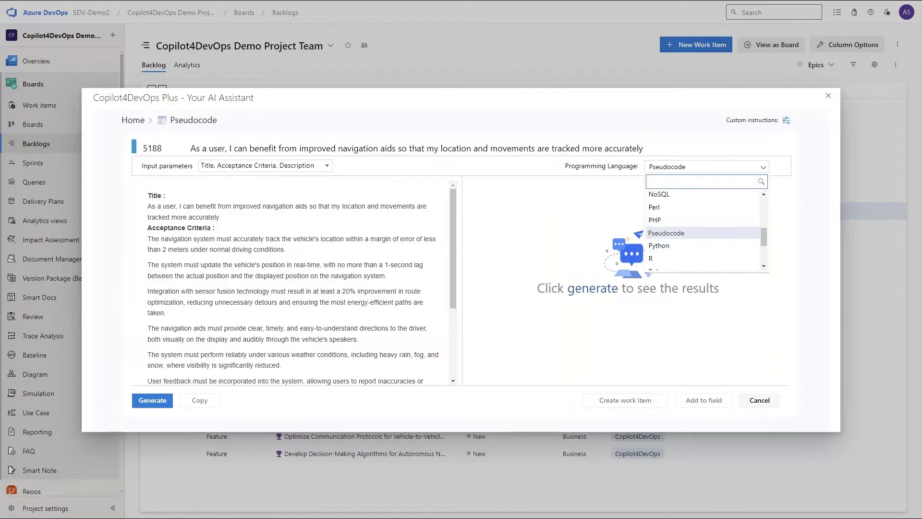
scroll(down, 3)
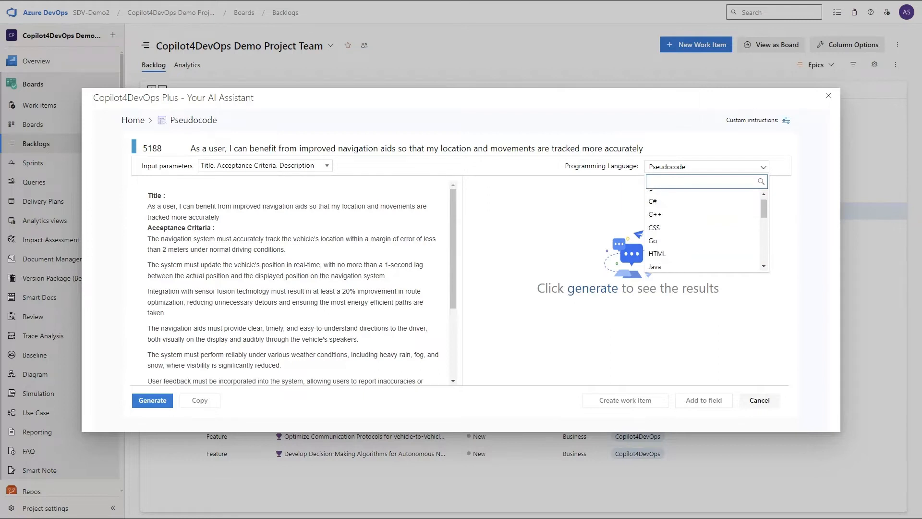
click(663, 208)
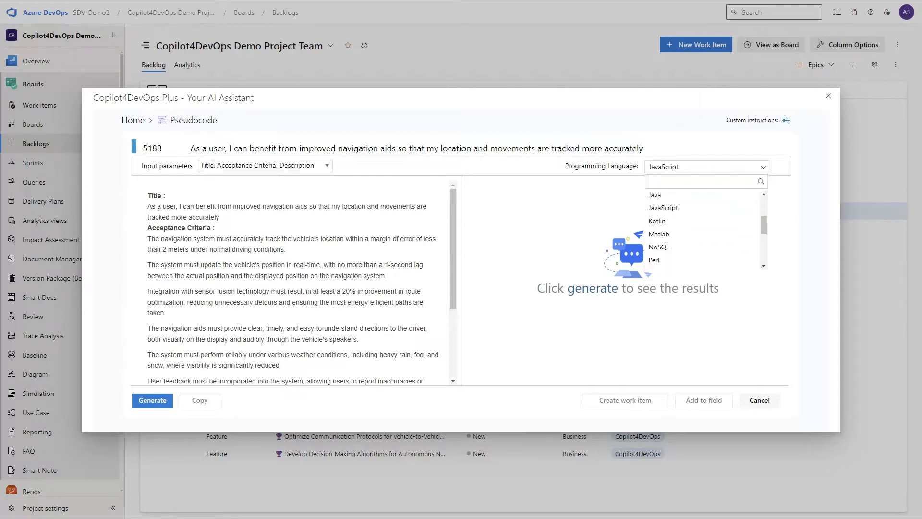
click(152, 400)
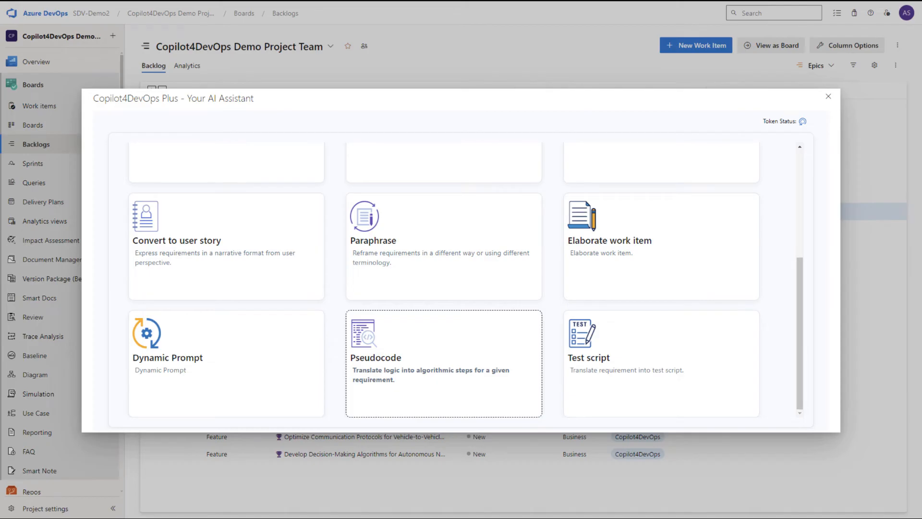
click(588, 341)
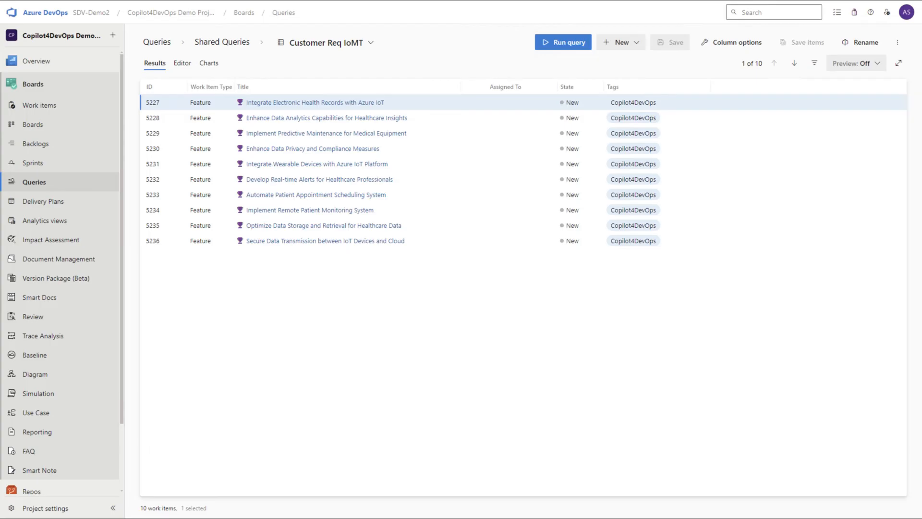
mouse_move(595, 300)
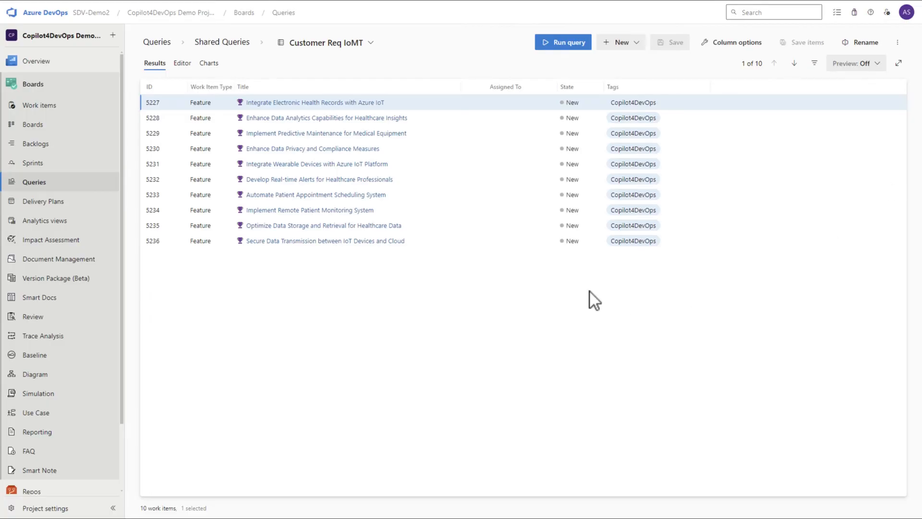
mouse_move(320, 109)
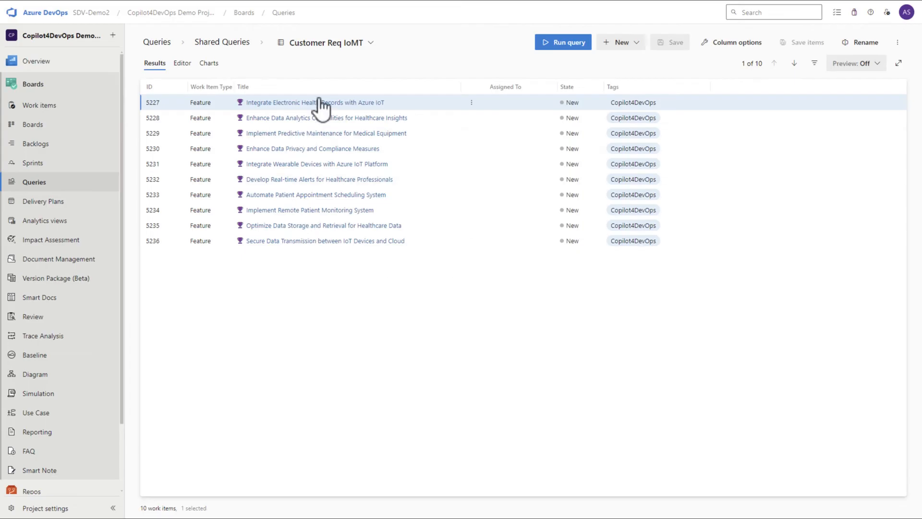
mouse_move(318, 263)
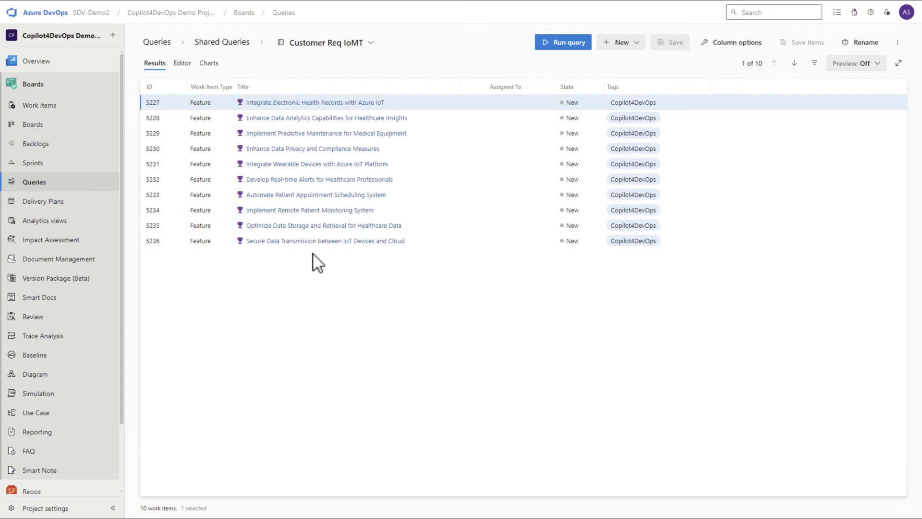
mouse_move(332, 257)
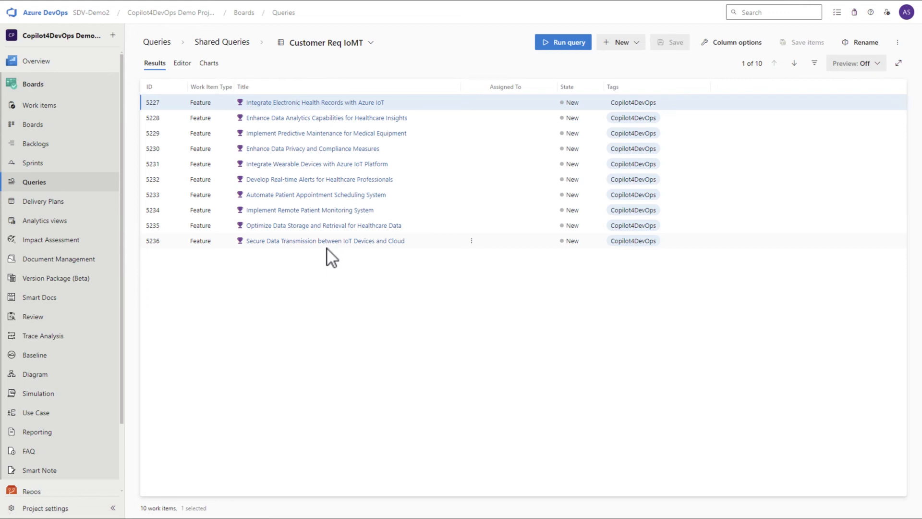
Step: Open the Internet of Medical Things System Features query from Shared Queries
click(157, 42)
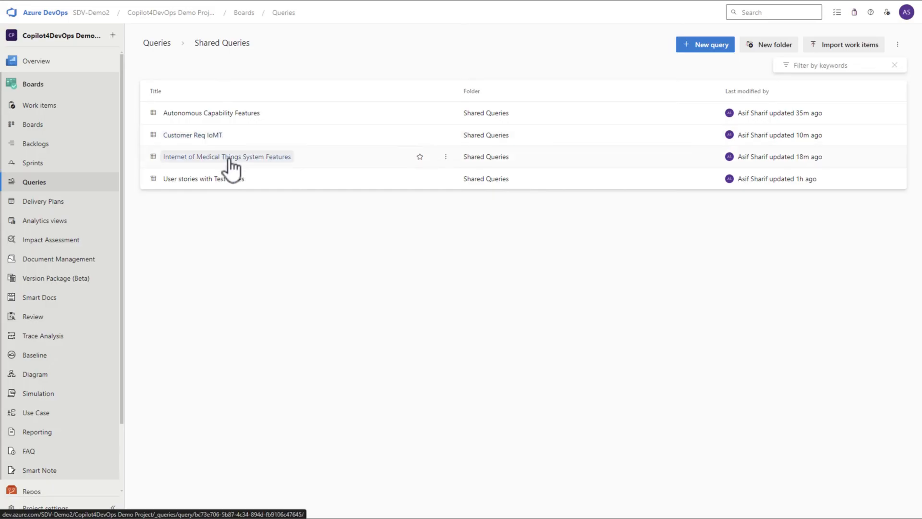
click(226, 156)
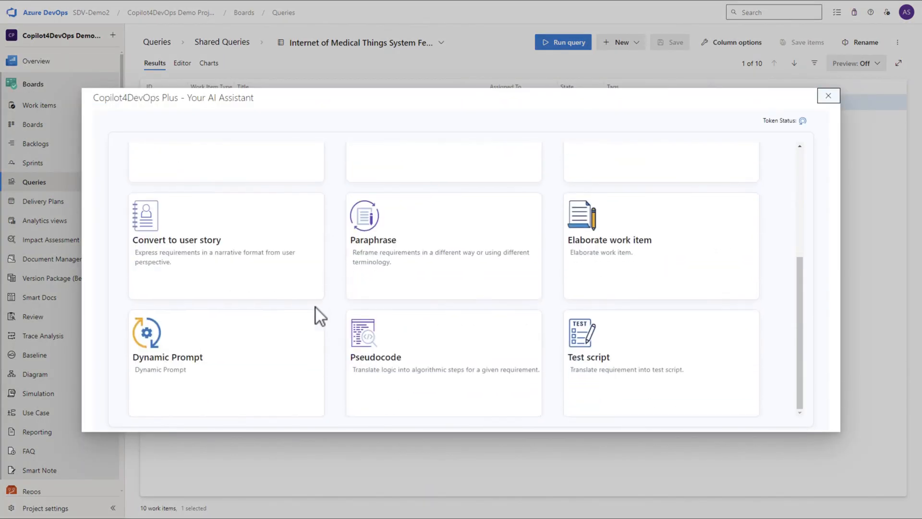
Step: Load the 'IoMT missing from my system' dynamic prompt and generate the comparison
click(167, 341)
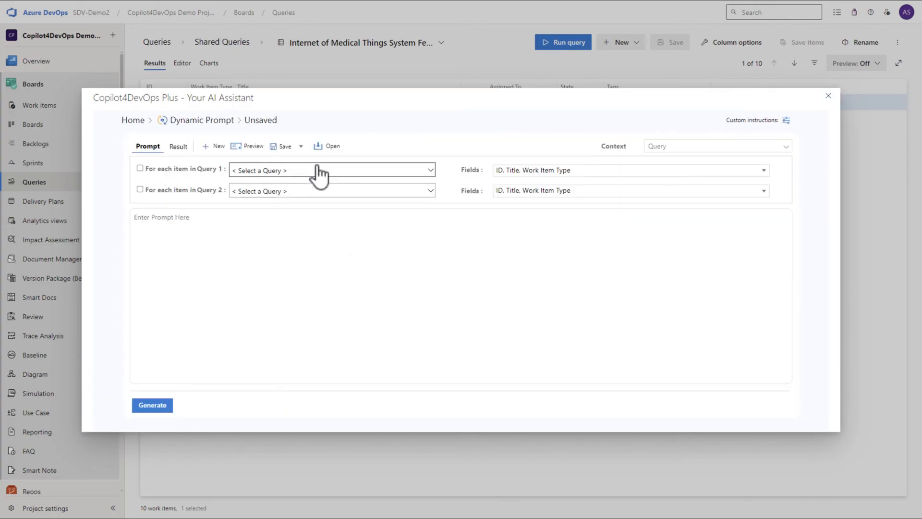
click(328, 146)
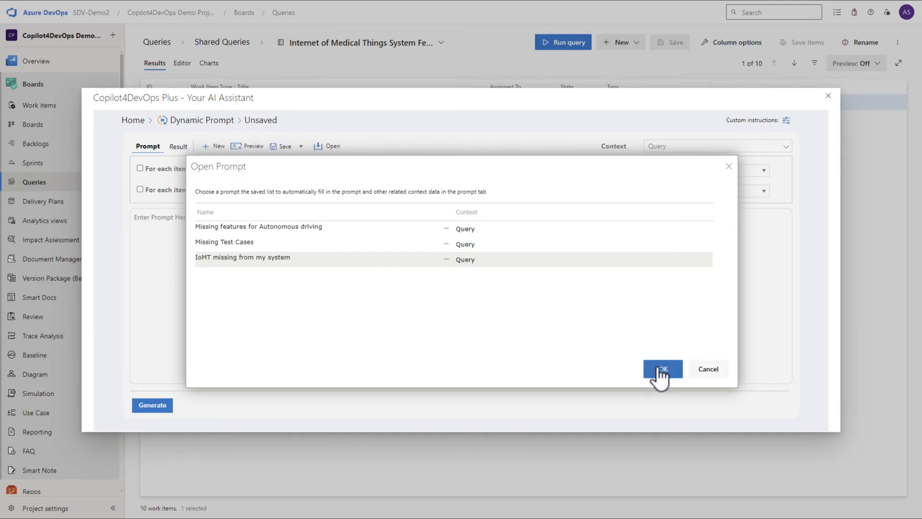
click(662, 369)
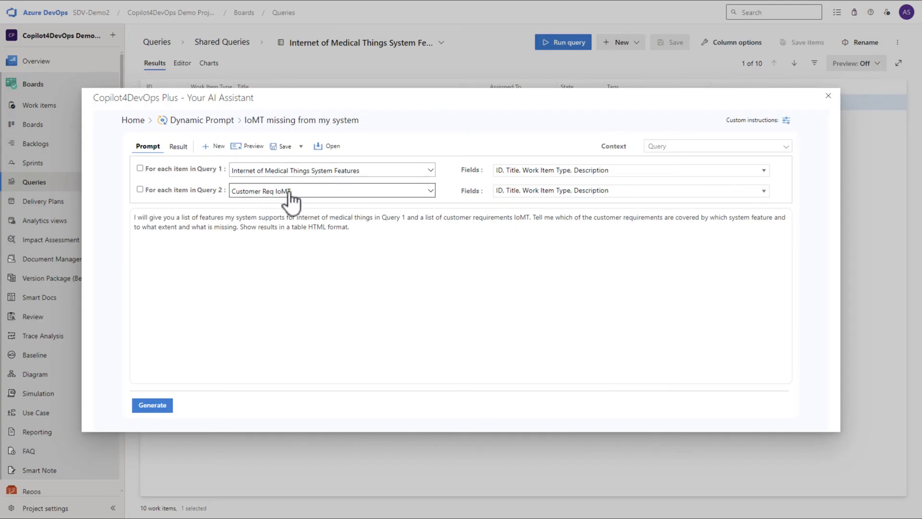
click(152, 404)
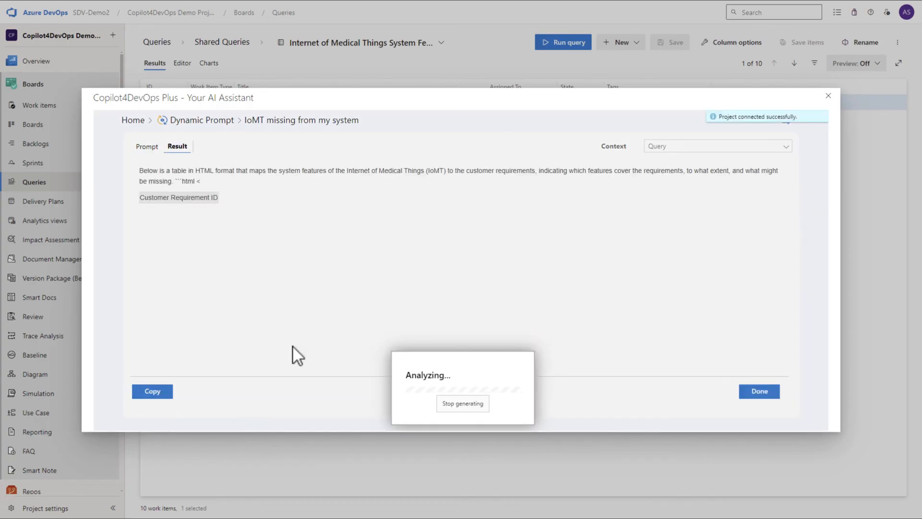